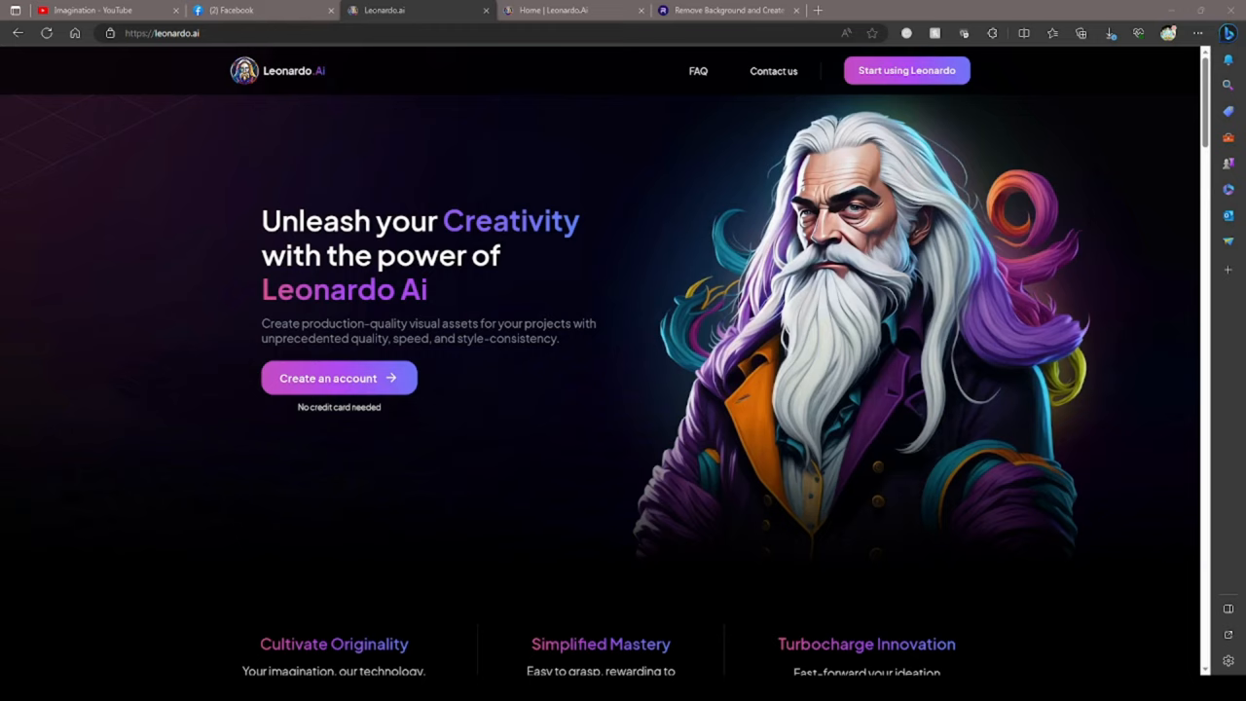
Begin signing in from the Leonardo.Ai homepage via 'Start using Leonardo'
click(906, 70)
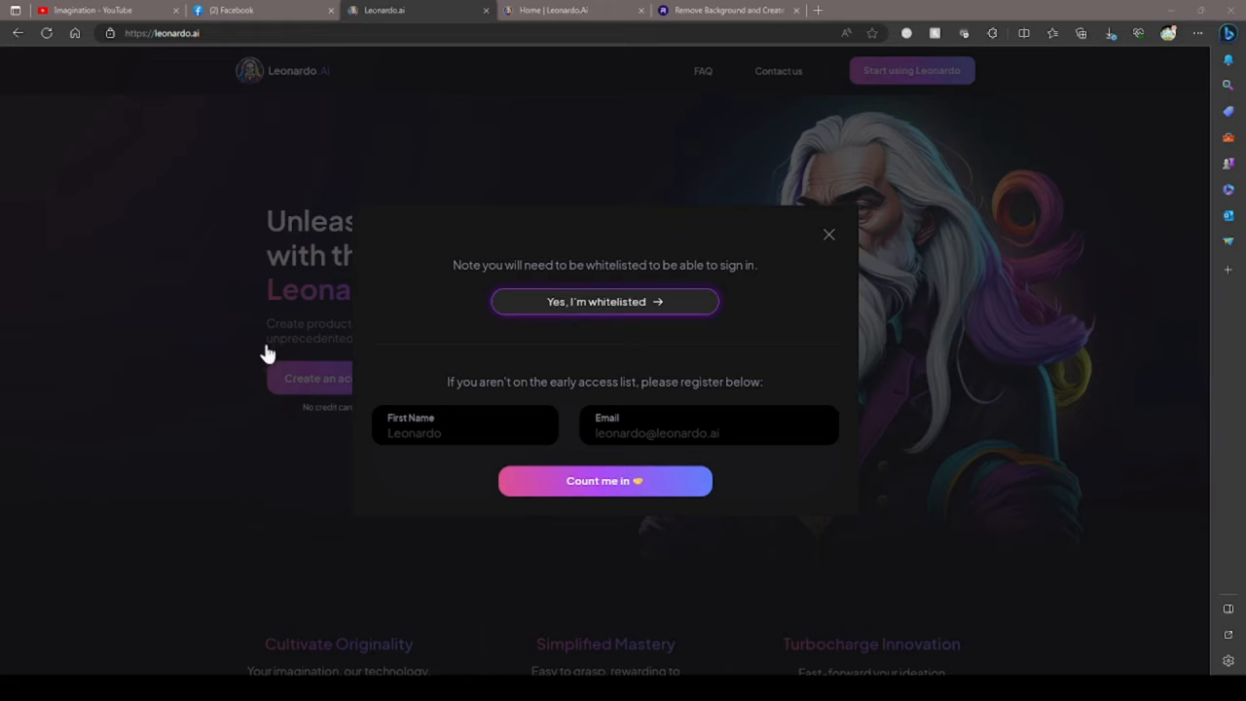
mouse_move(605, 321)
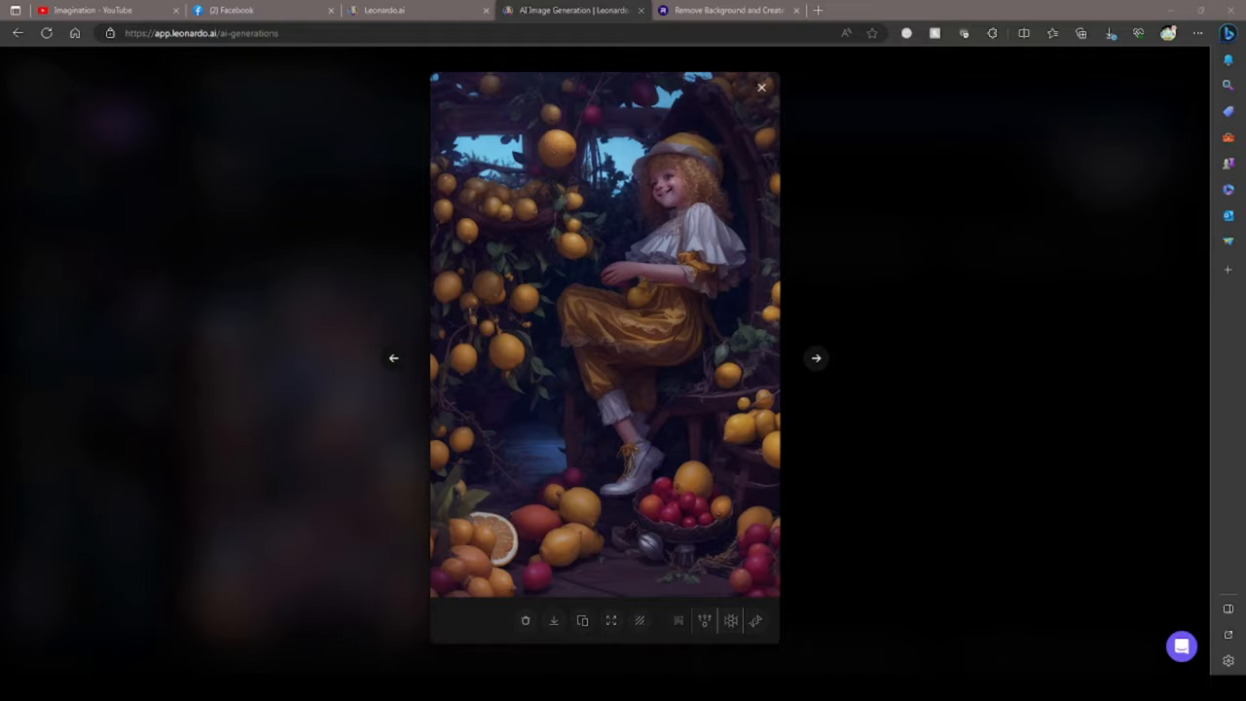
Dismiss the enlarged fruit-garden image to show the home dashboard
click(759, 86)
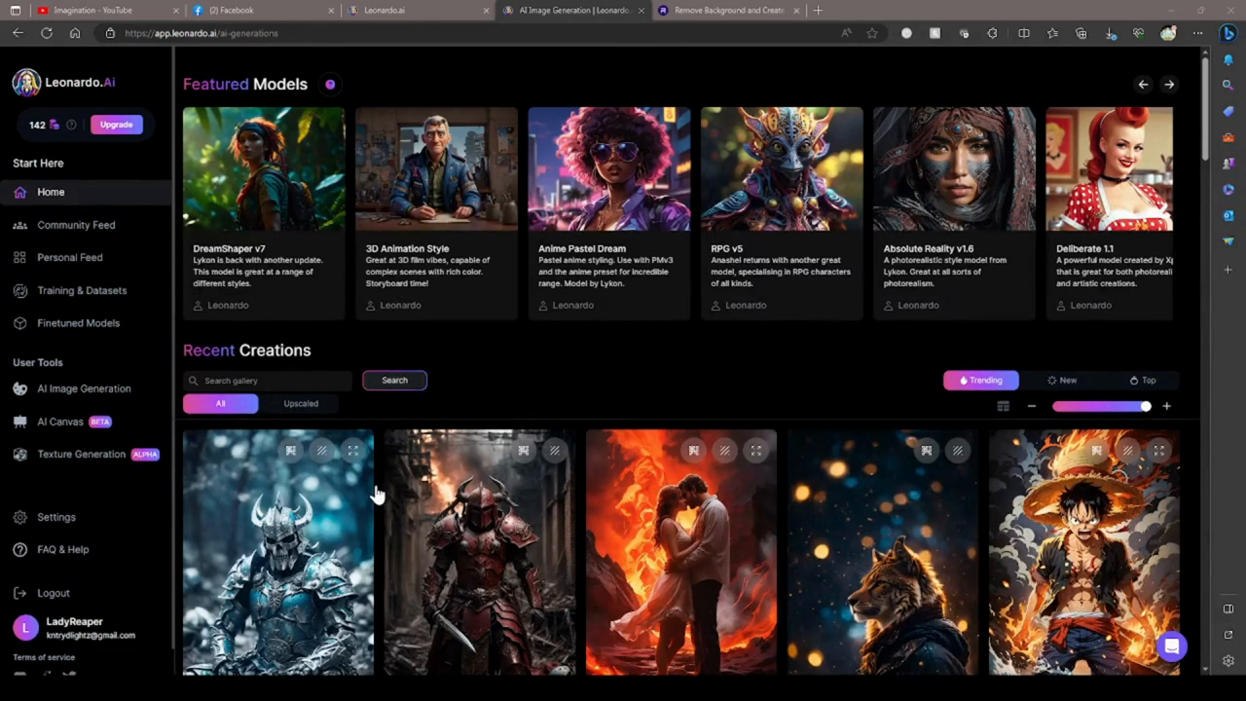
mouse_move(373, 490)
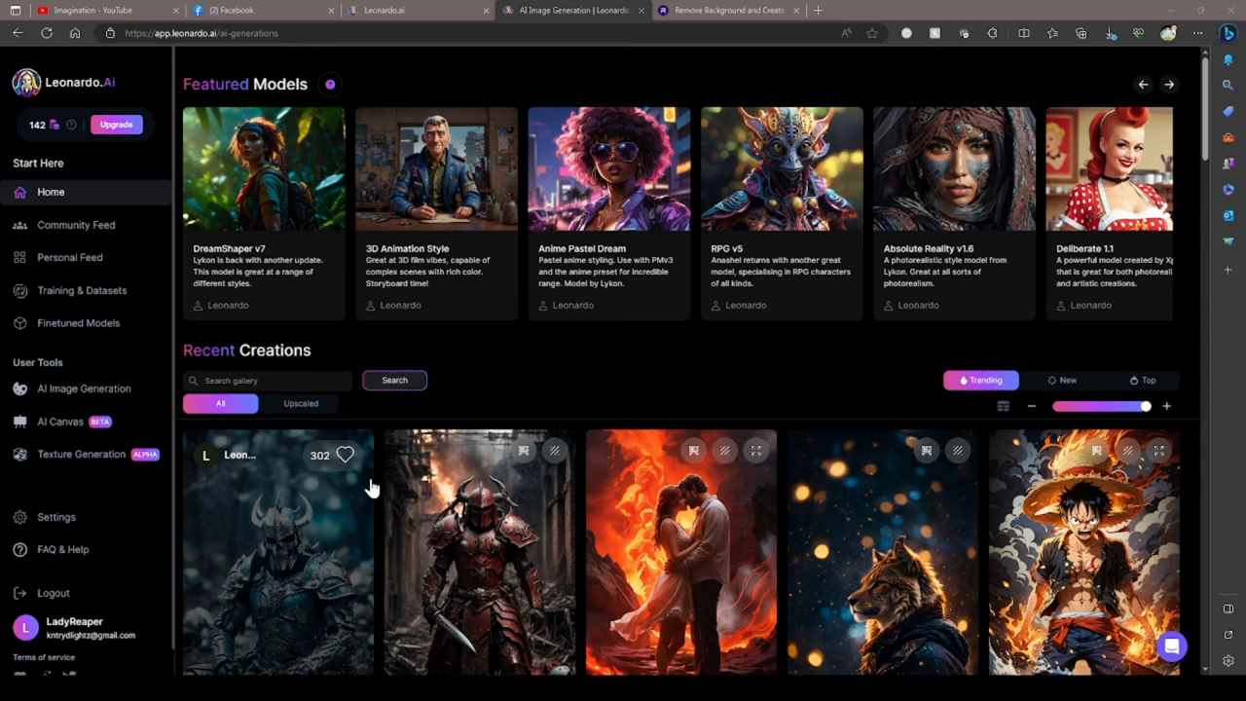
mouse_move(565, 407)
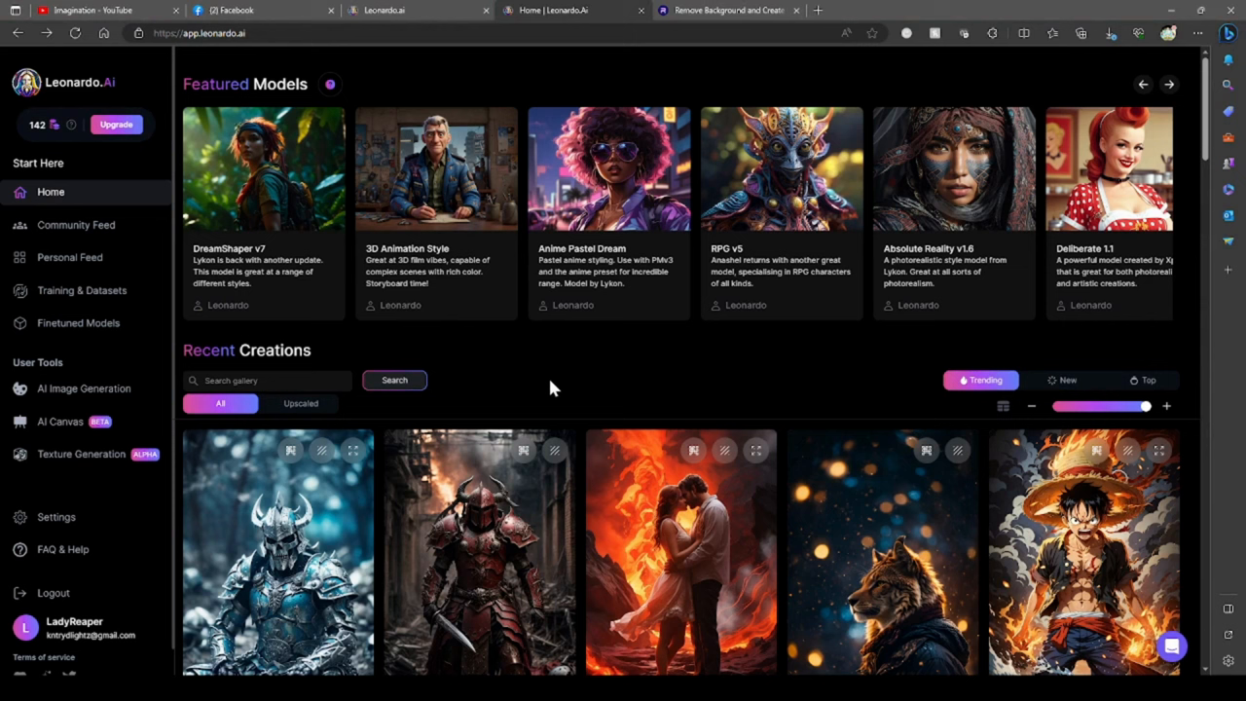
mouse_move(424, 165)
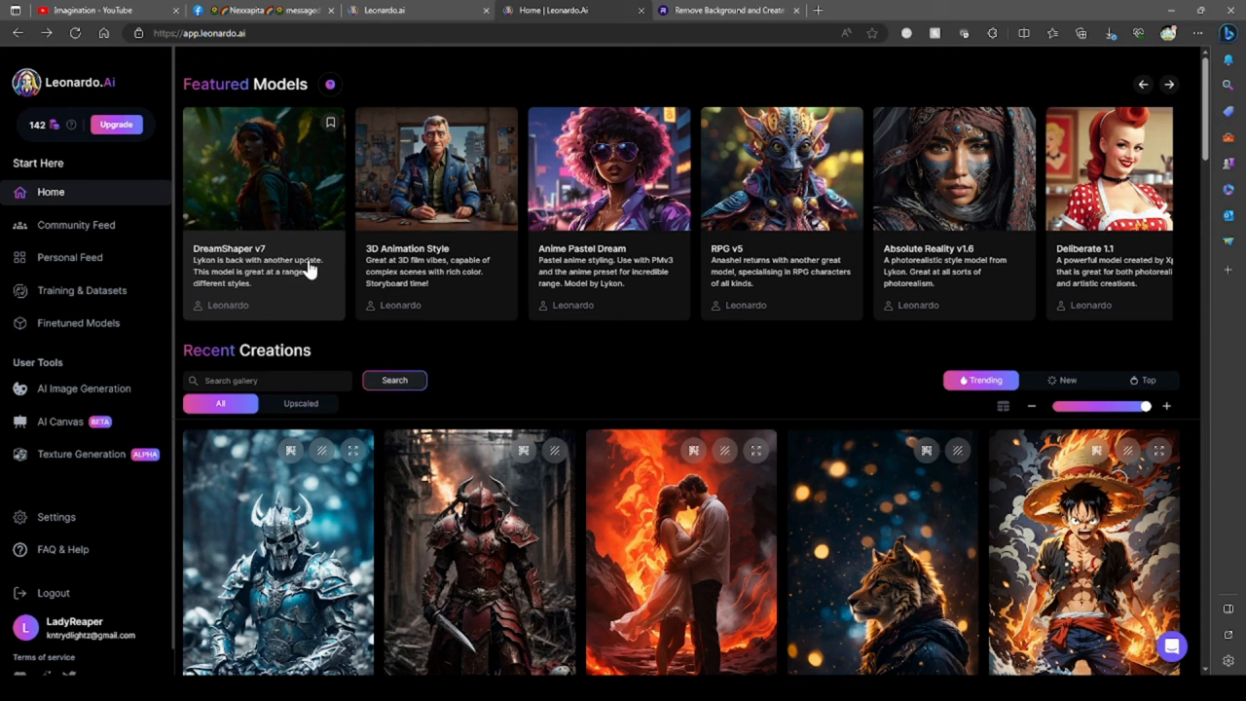
mouse_move(276, 280)
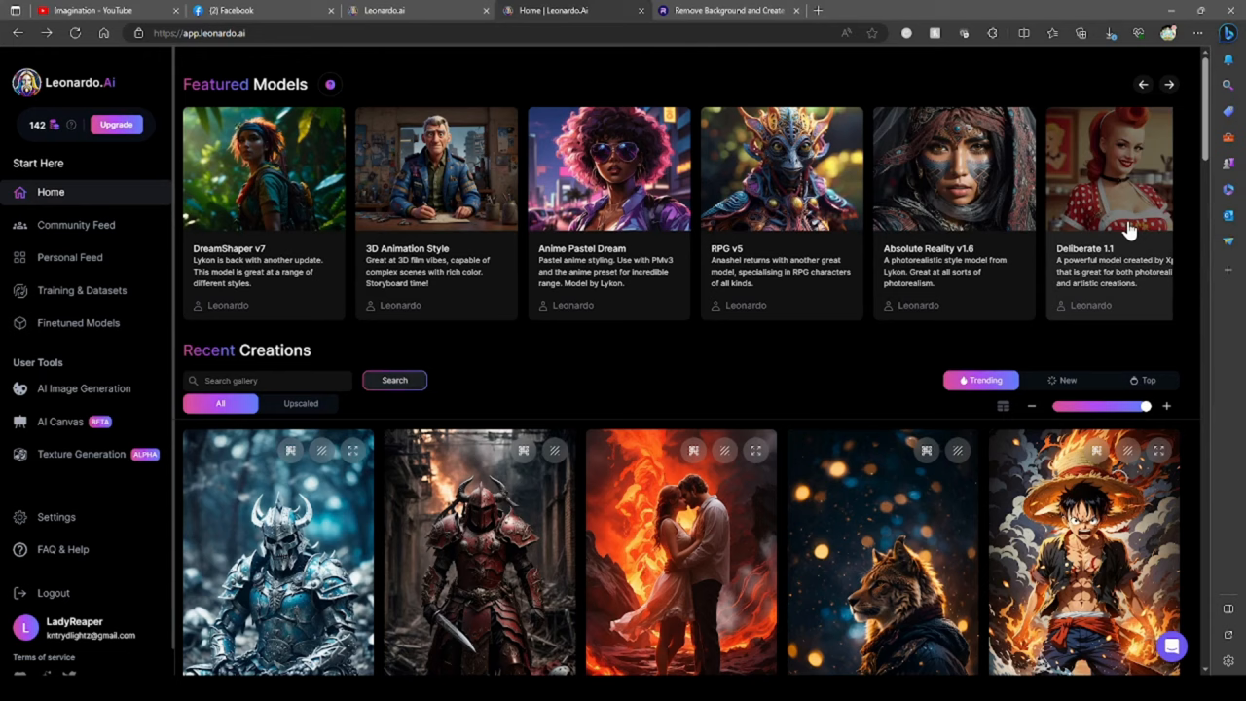
Switch to the Personal Feed of previously generated images
click(68, 257)
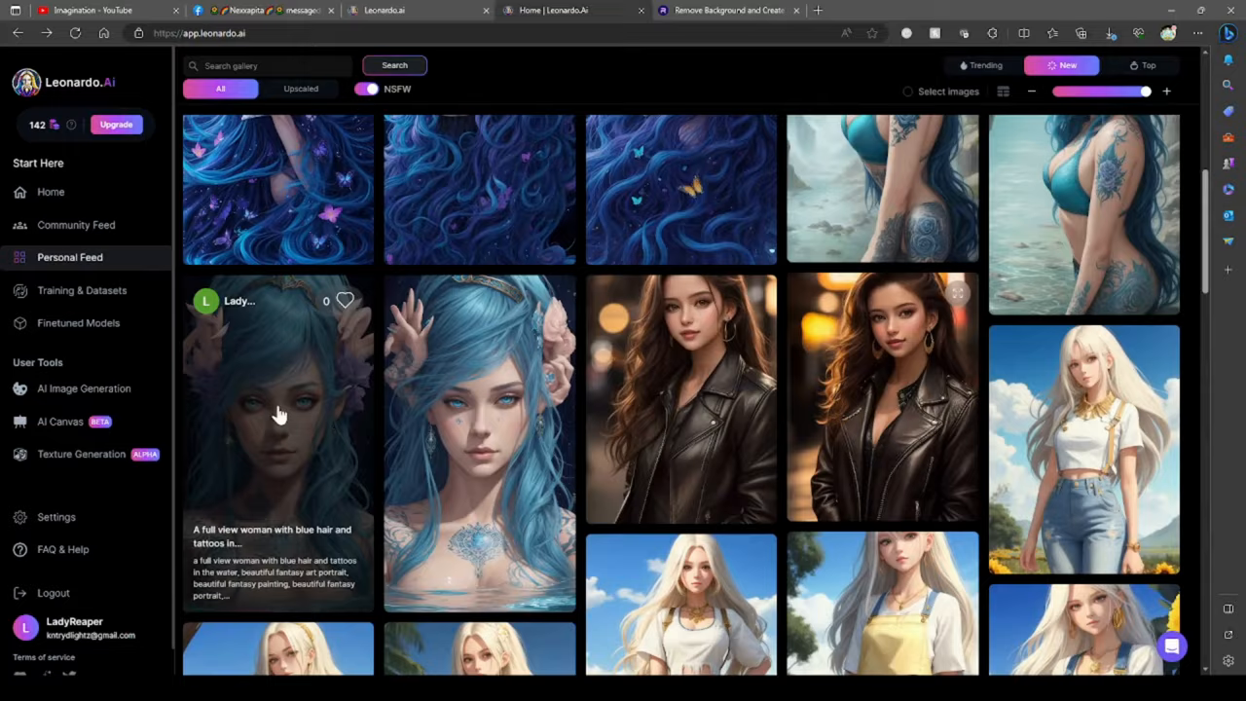
View the blue-haired tattooed woman portrait's prompt and generation settings
click(280, 409)
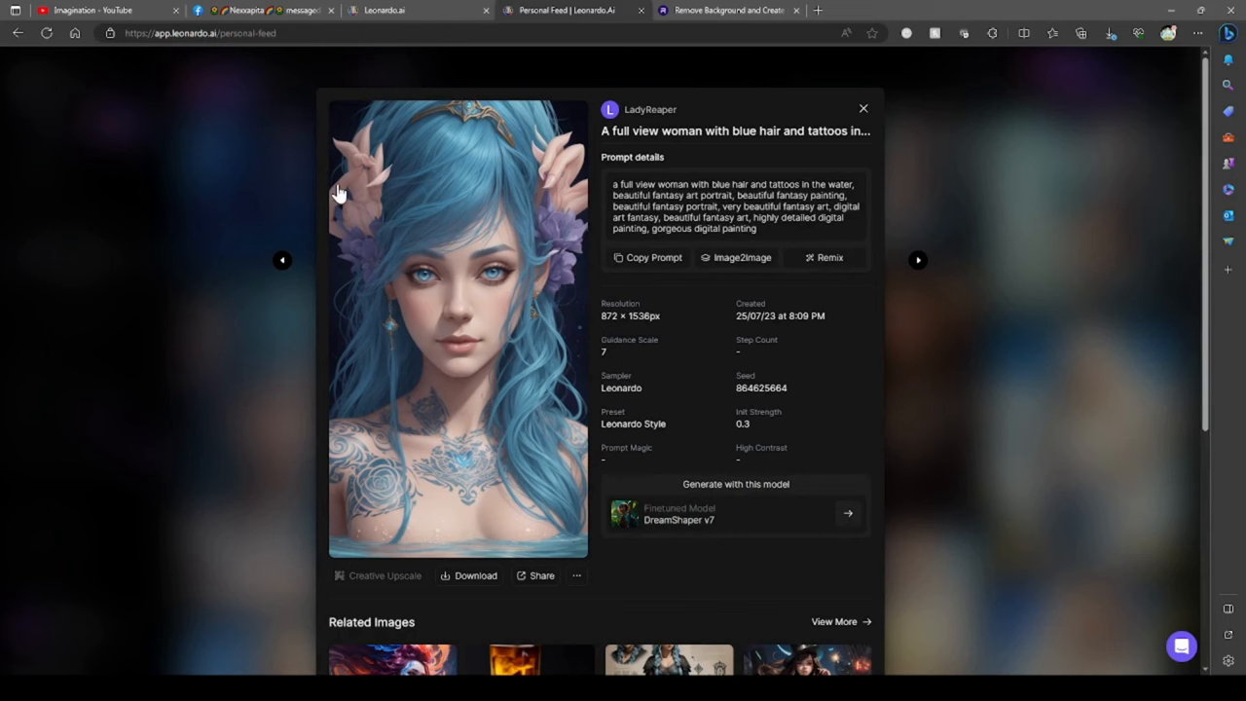
scroll(down, 3)
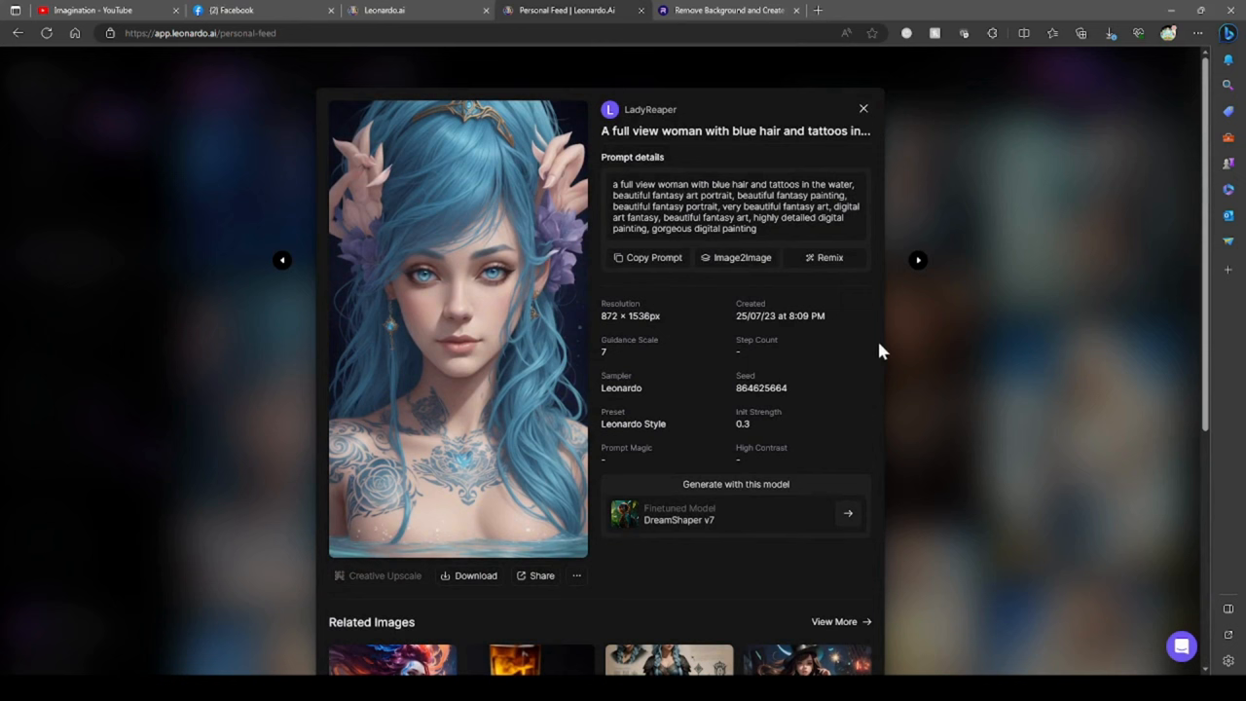
Return to the feed and scroll down to the black-winged goth fairy image
click(862, 109)
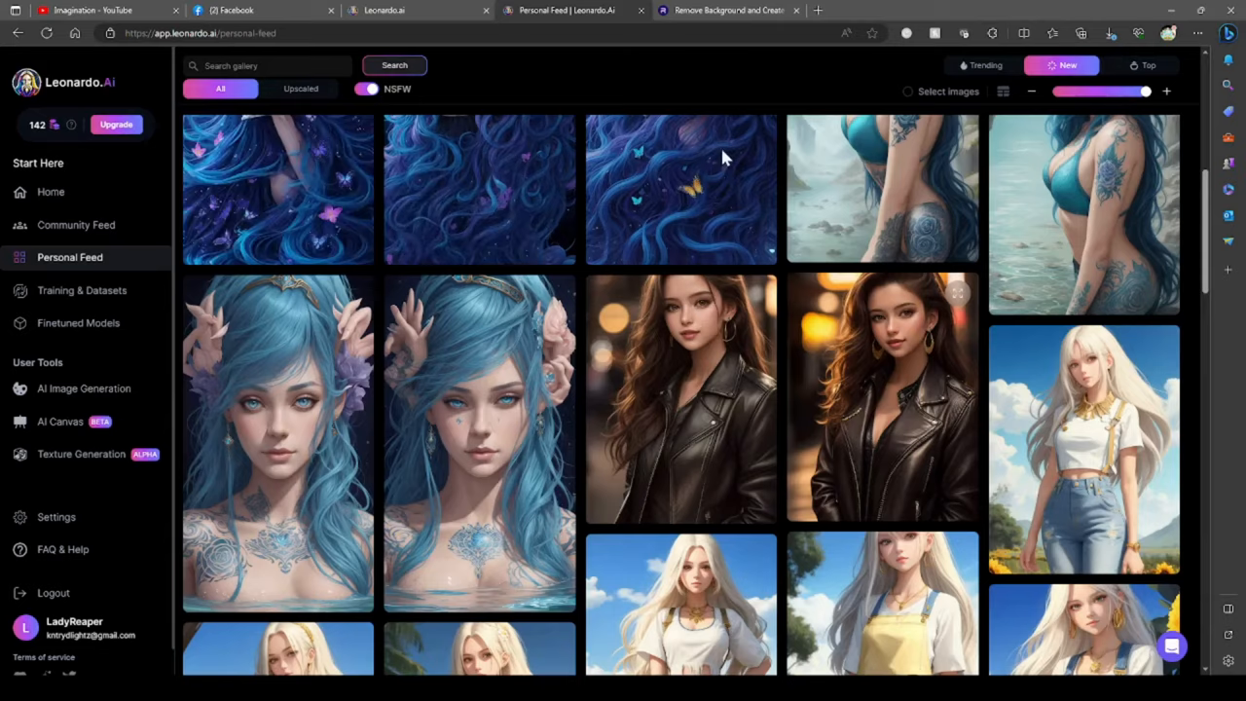
scroll(down, 3)
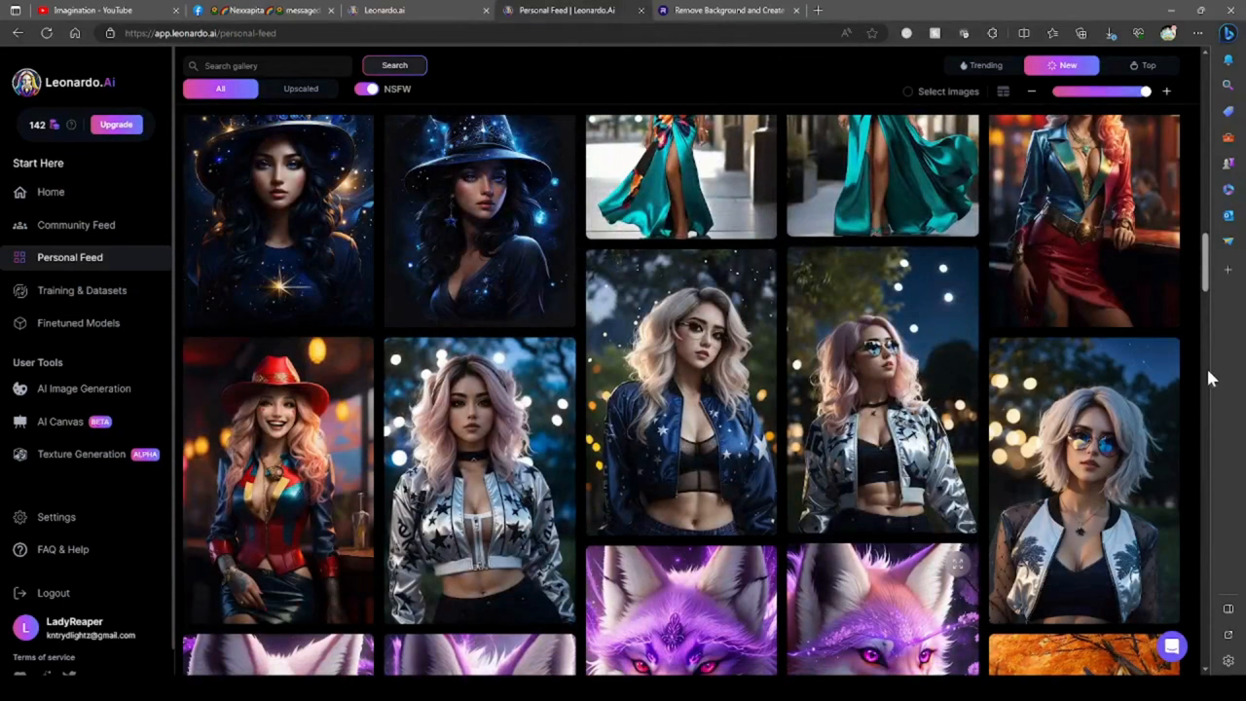
scroll(down, 3)
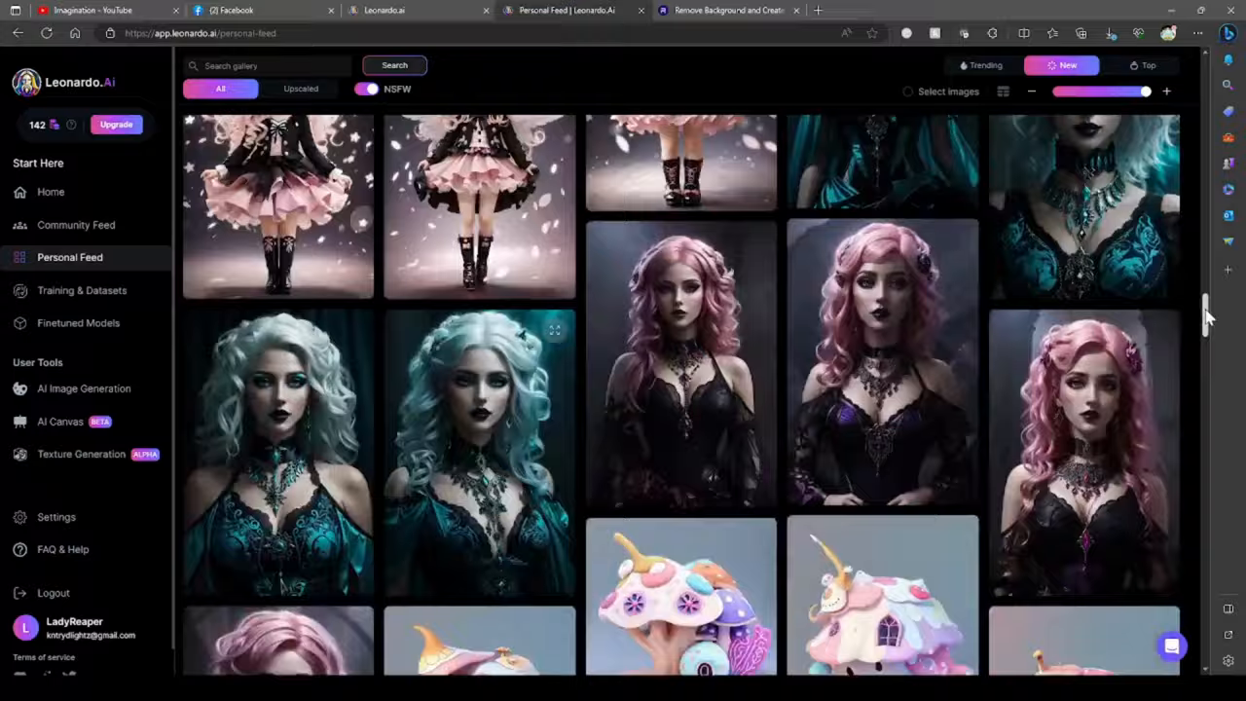
scroll(down, 3)
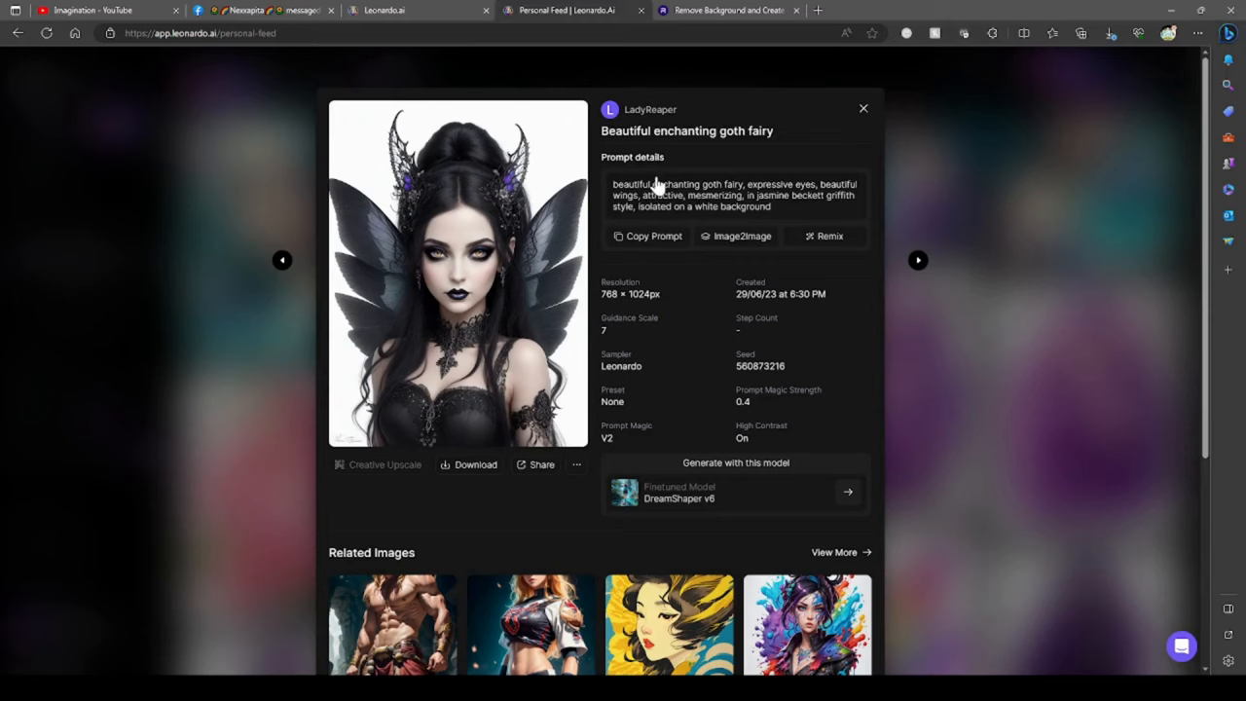
Scroll the goth fairy's detail view down to its generation settings and related images
scroll(down, 3)
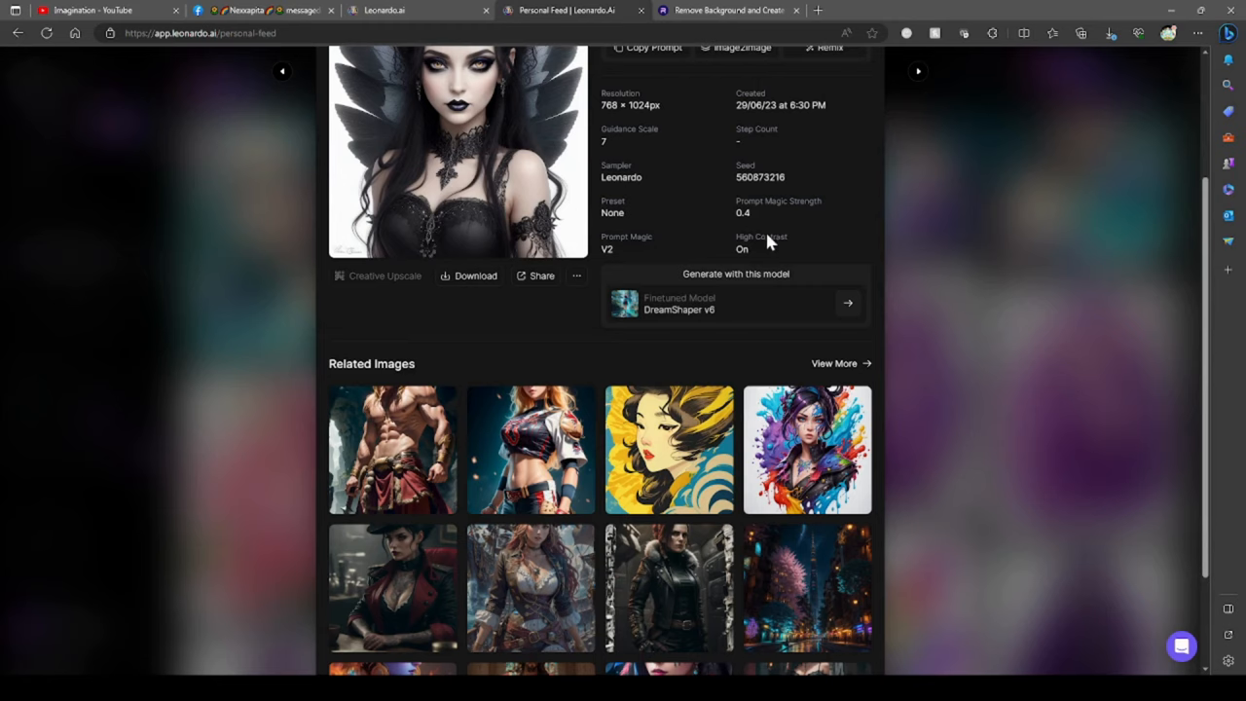
mouse_move(638, 282)
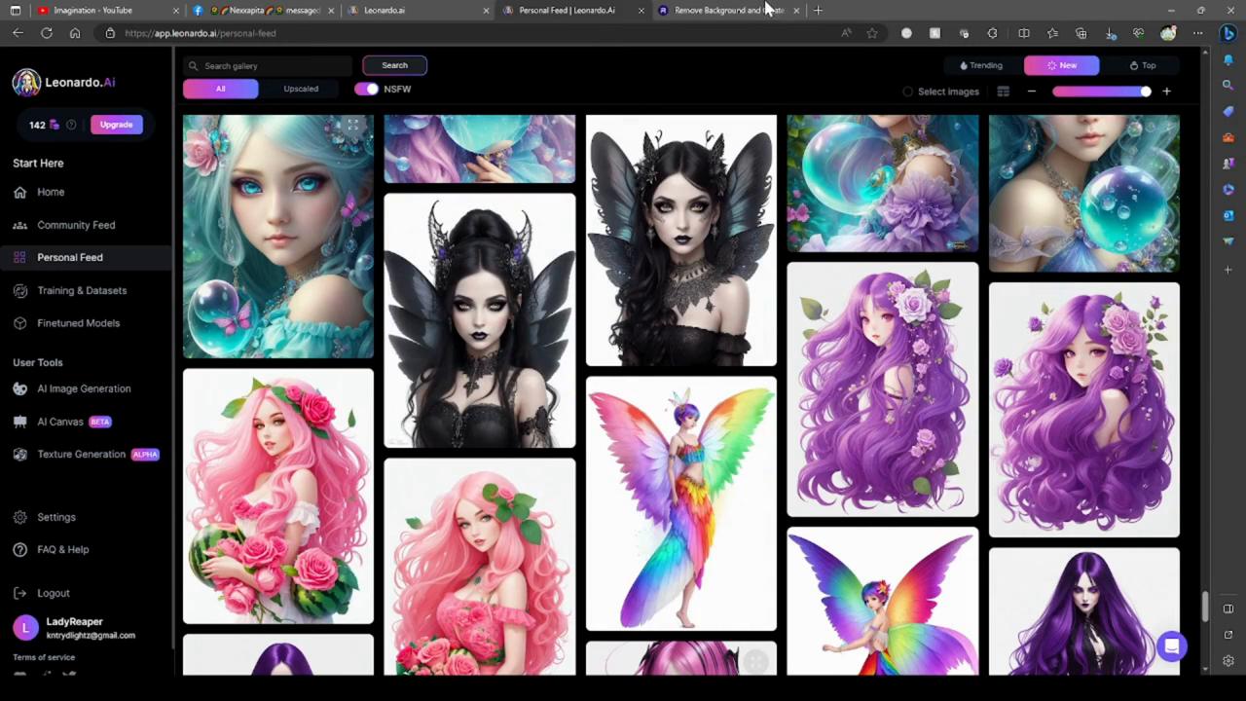
Upload the goth fairy image to PhotoRoom's Remove Background tool from the Free tools menu
click(724, 12)
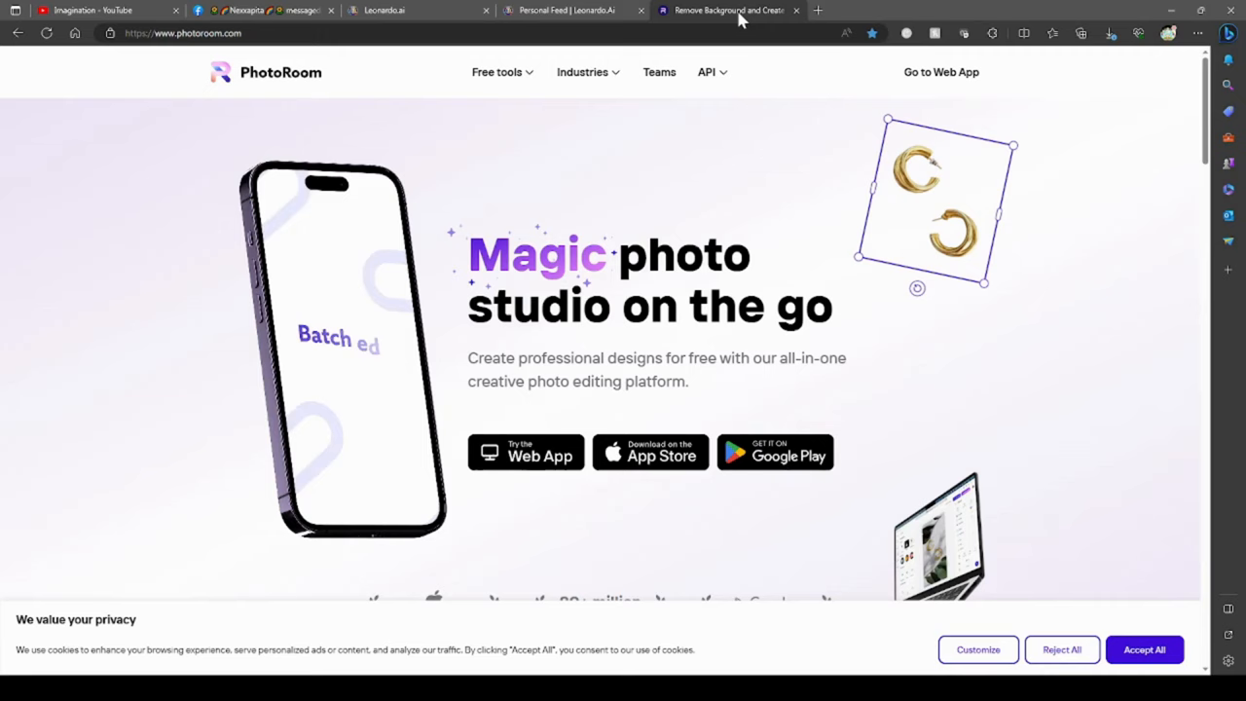
click(496, 70)
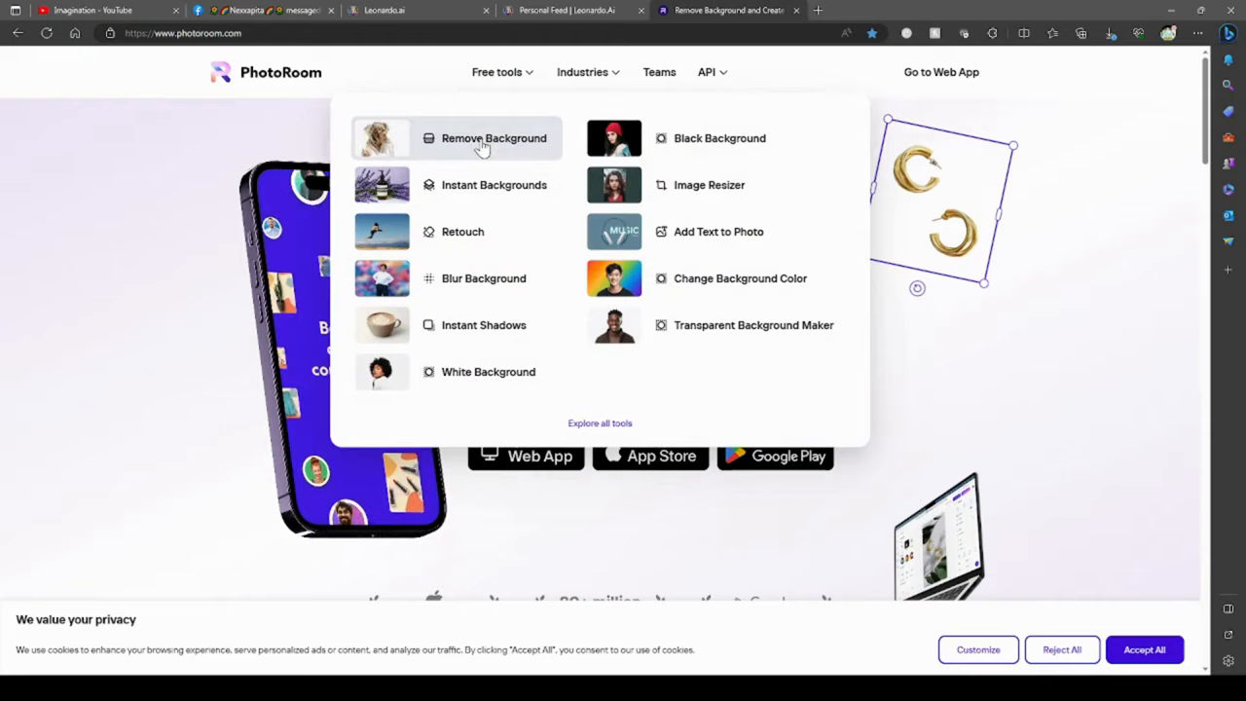
click(495, 136)
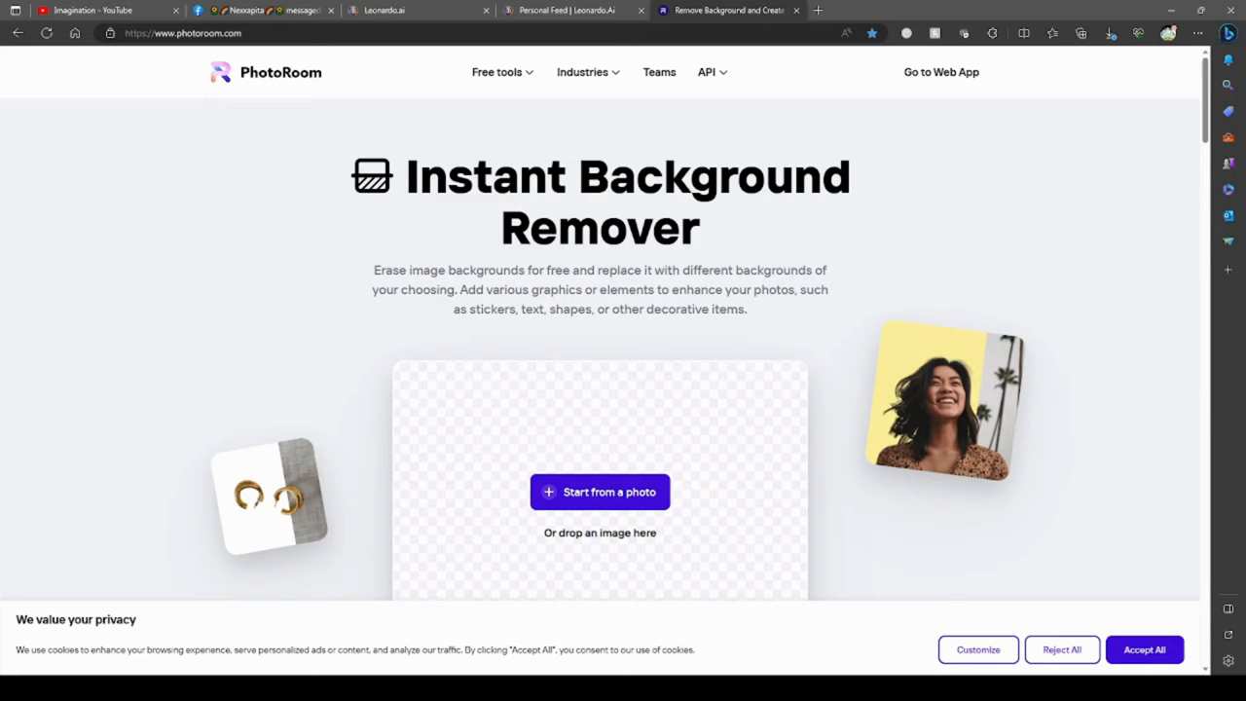
click(600, 491)
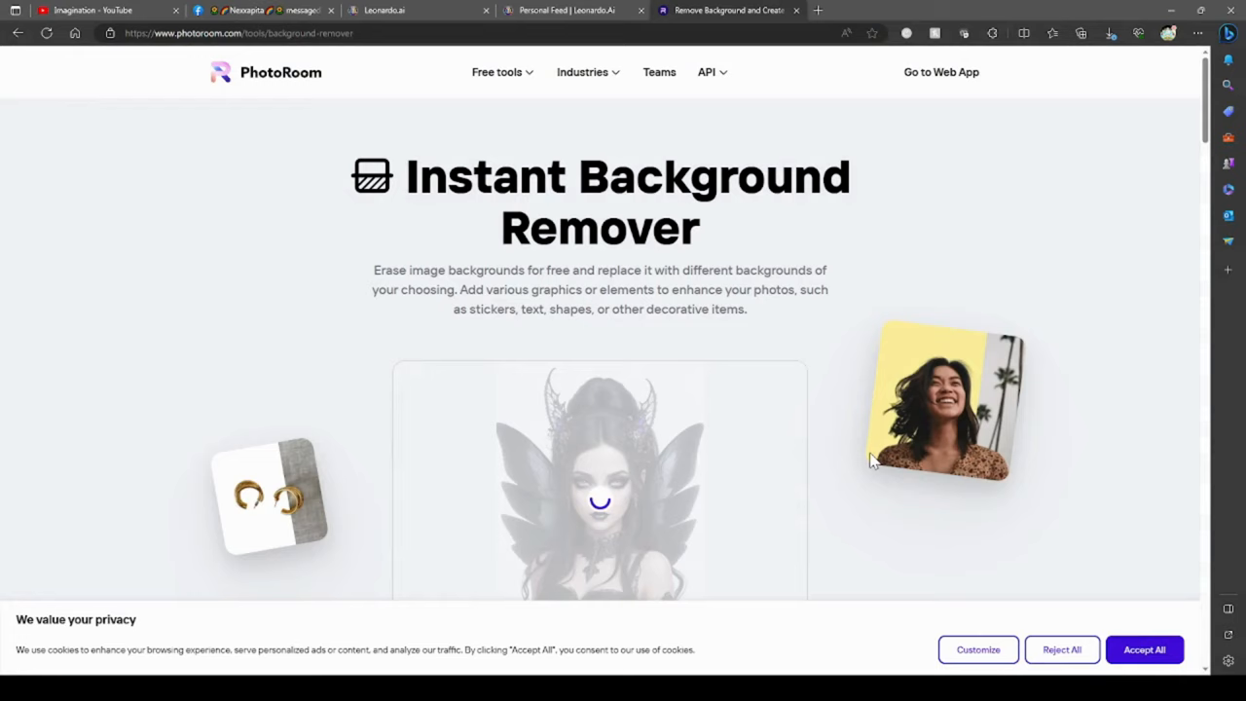
scroll(down, 3)
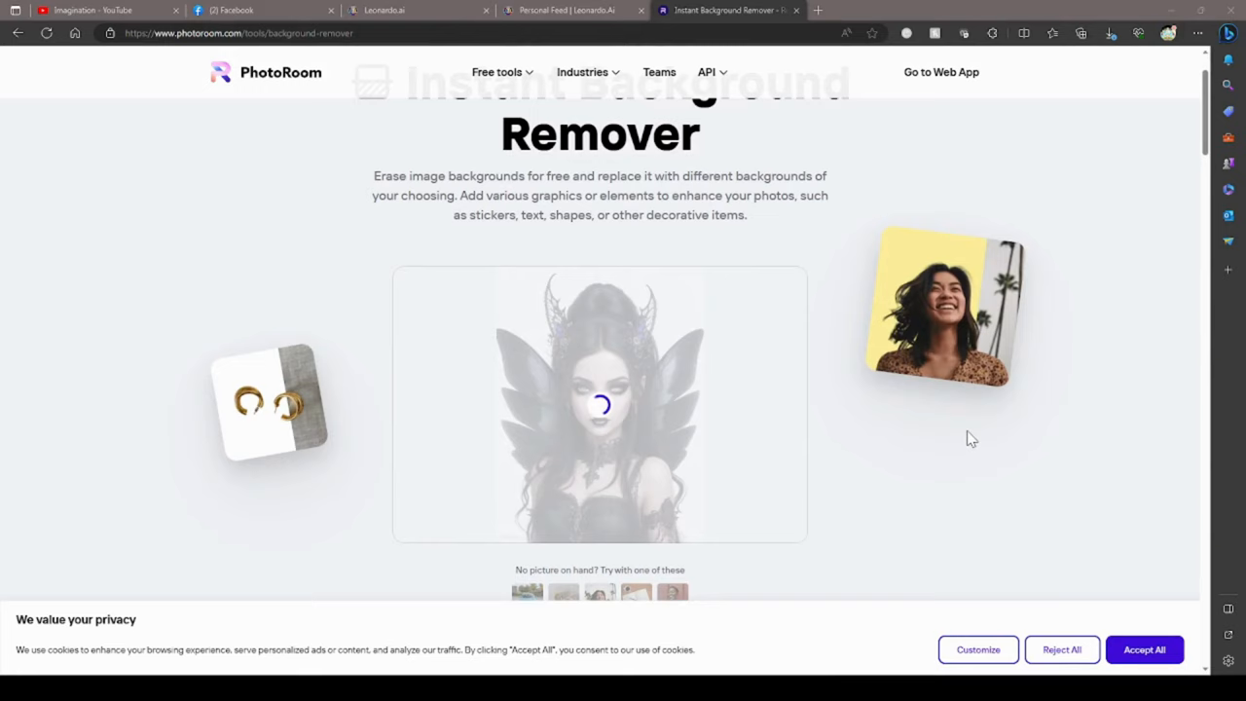
mouse_move(740, 385)
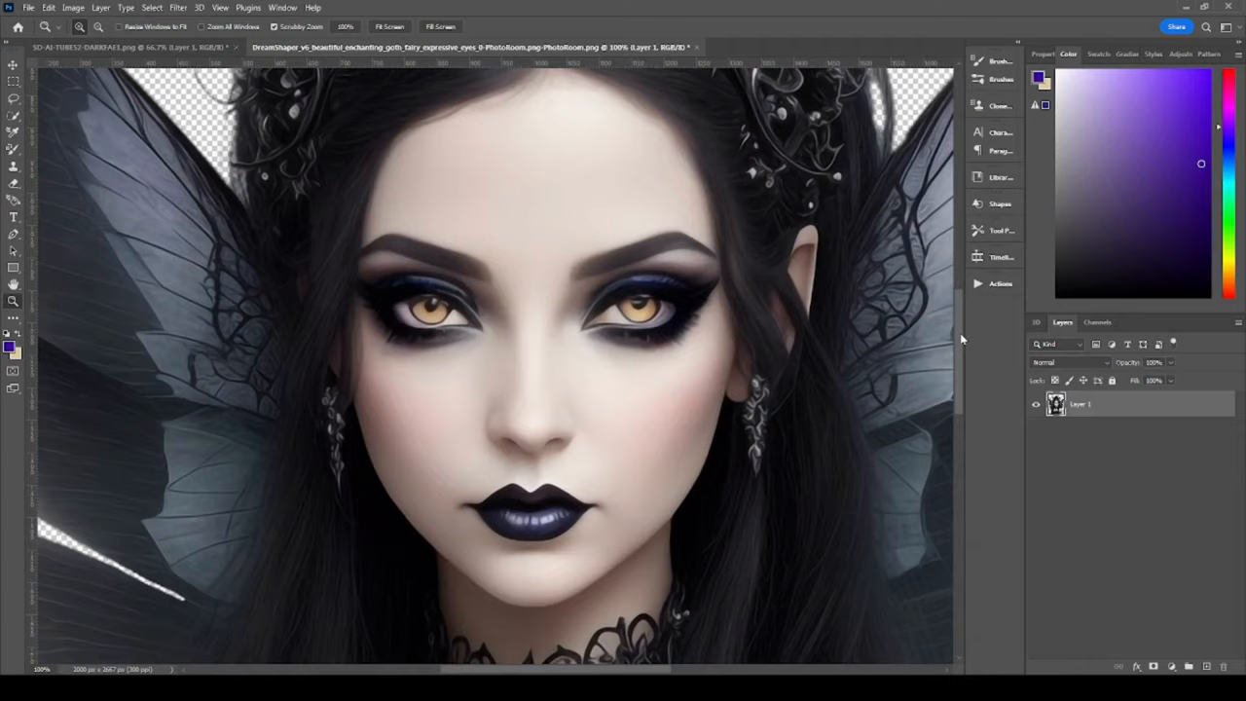
Scroll the upscaled, oil-painted portrait toward the fairy's face
scroll(down, 3)
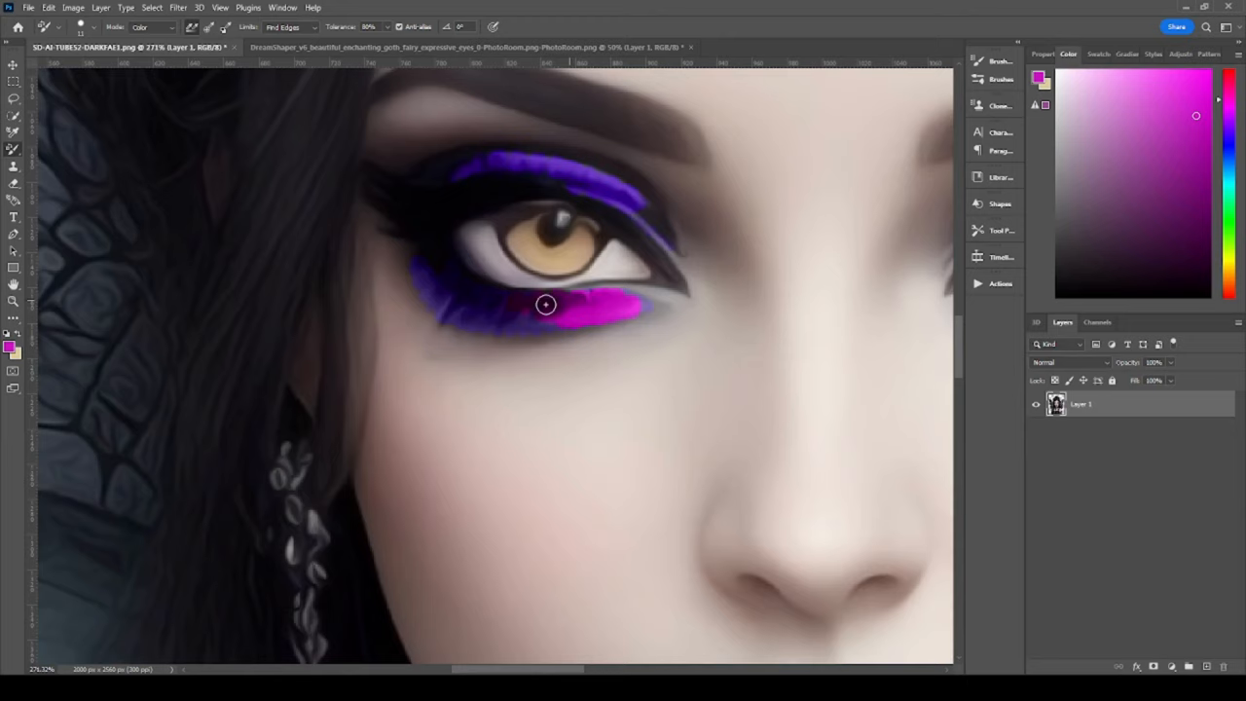
Brush pink across the full lower eyelid shadow of the fairy's left eye
drag(545, 303, 639, 304)
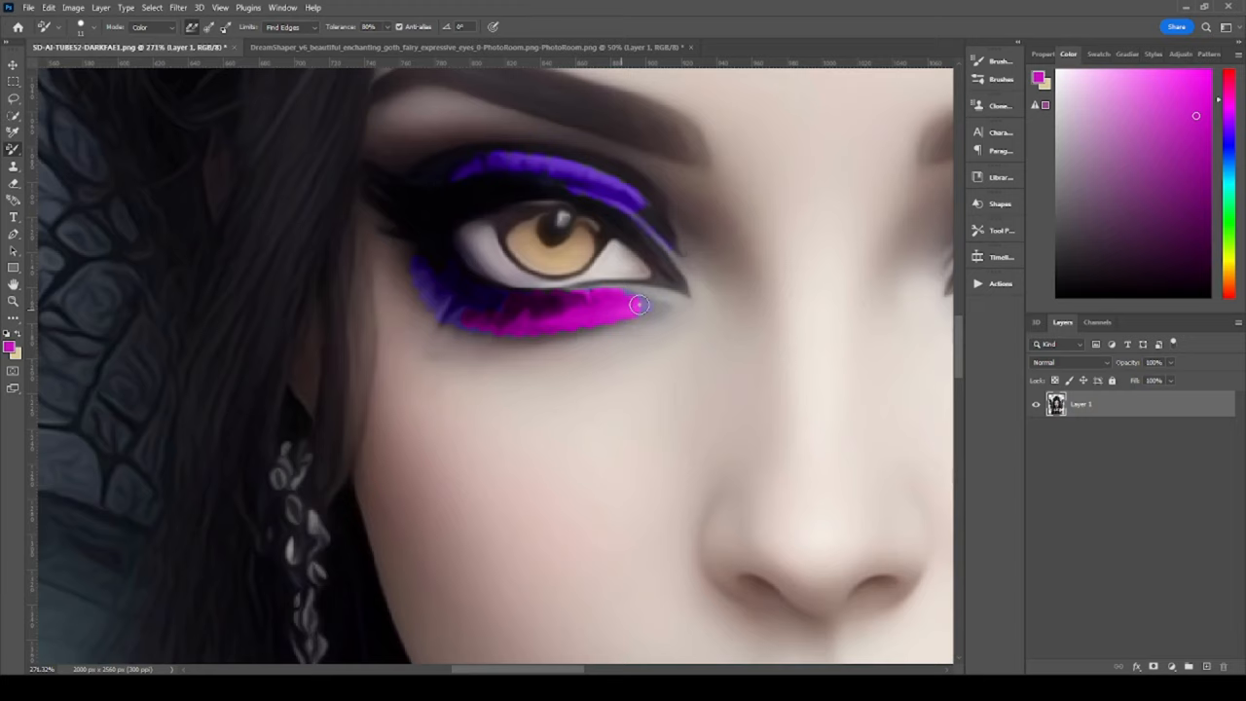